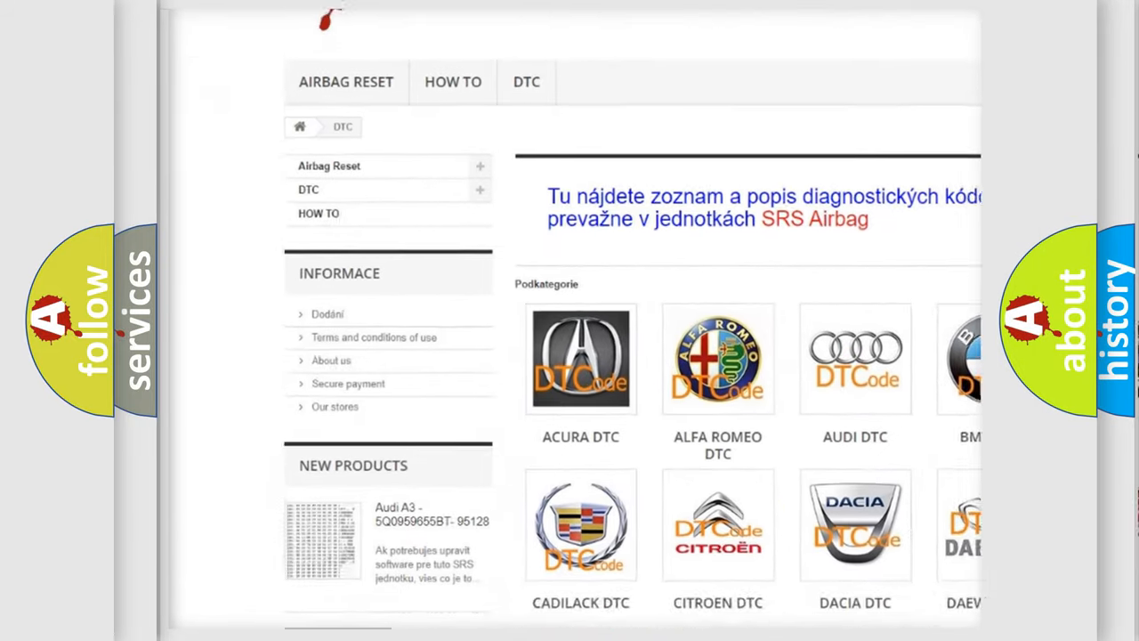
scroll("down", 3)
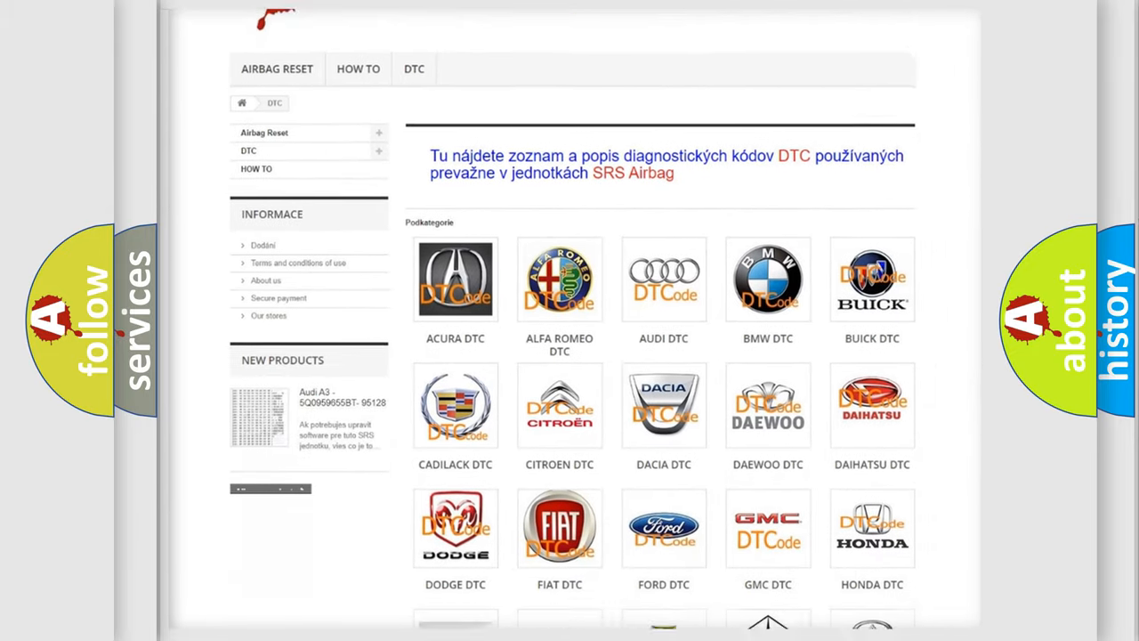
scroll("down", 3)
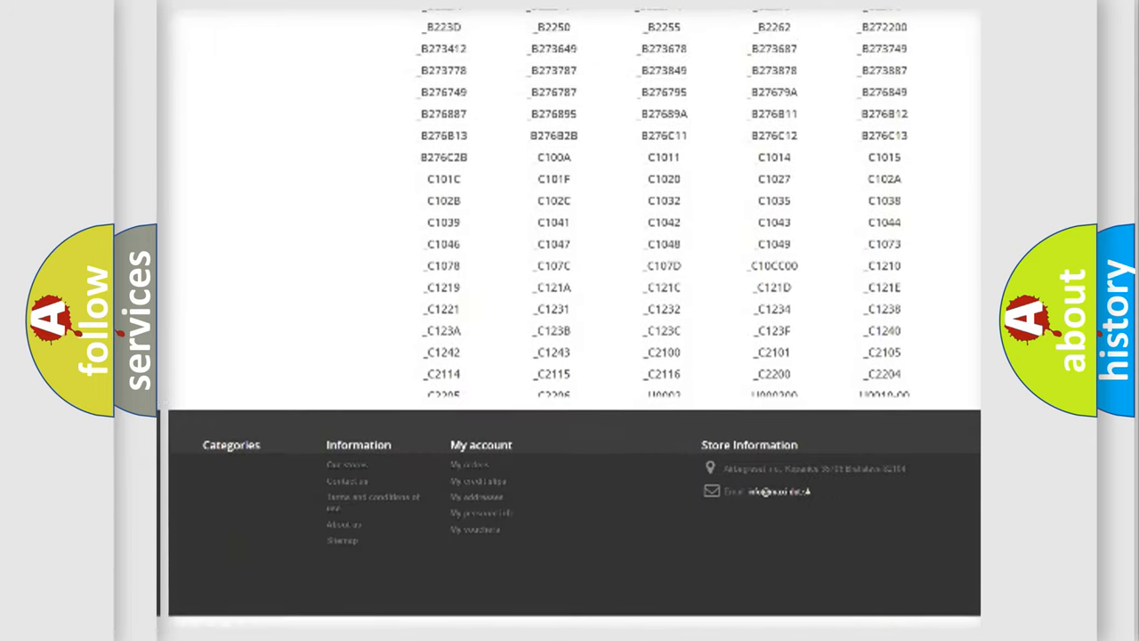
scroll("up", 3)
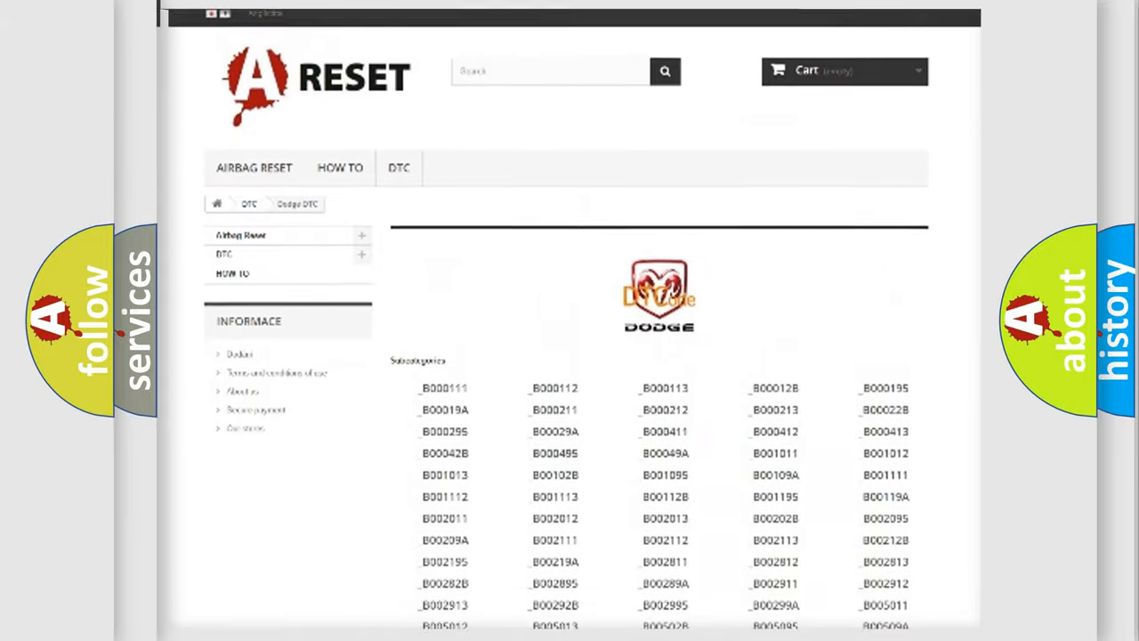